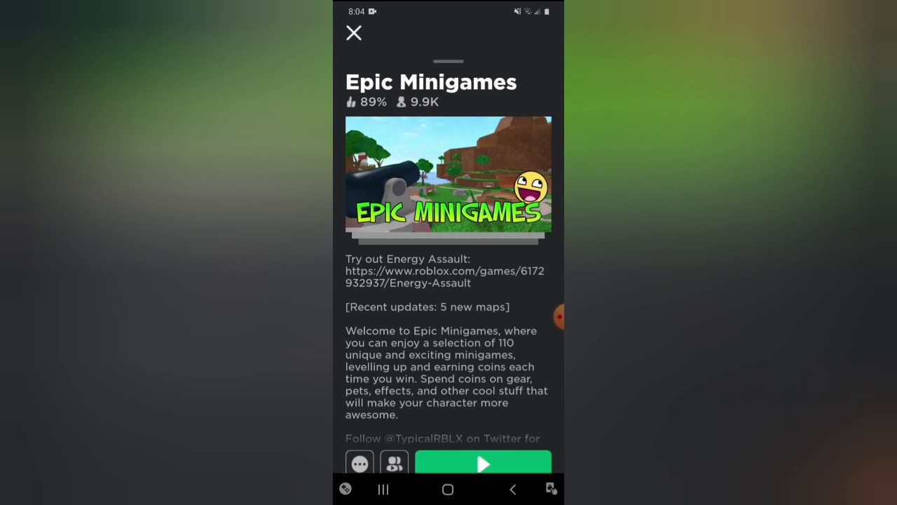
Leave the failing Epic Minigames page, retry past the no-internet error and land on The Survey [FINISHED].
{"action": "left_click", "coordinate": [482, 463]}
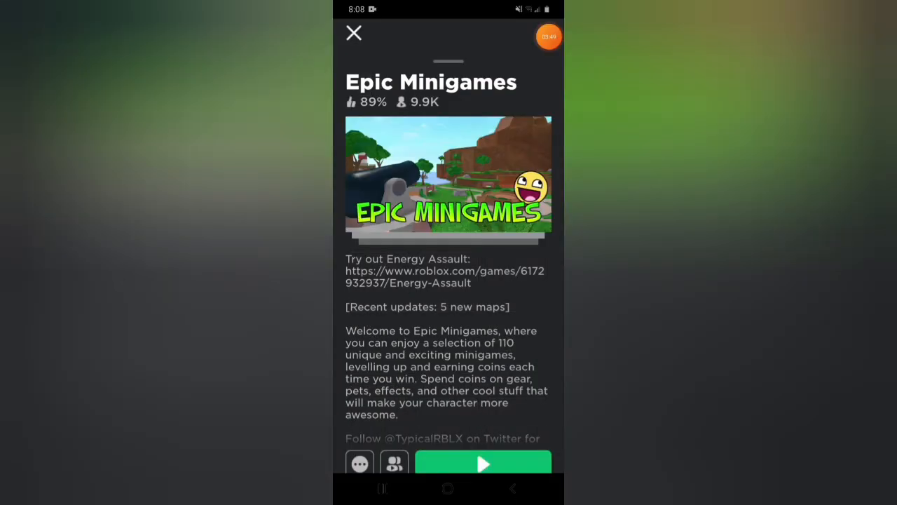
{"action": "left_click", "coordinate": [353, 34]}
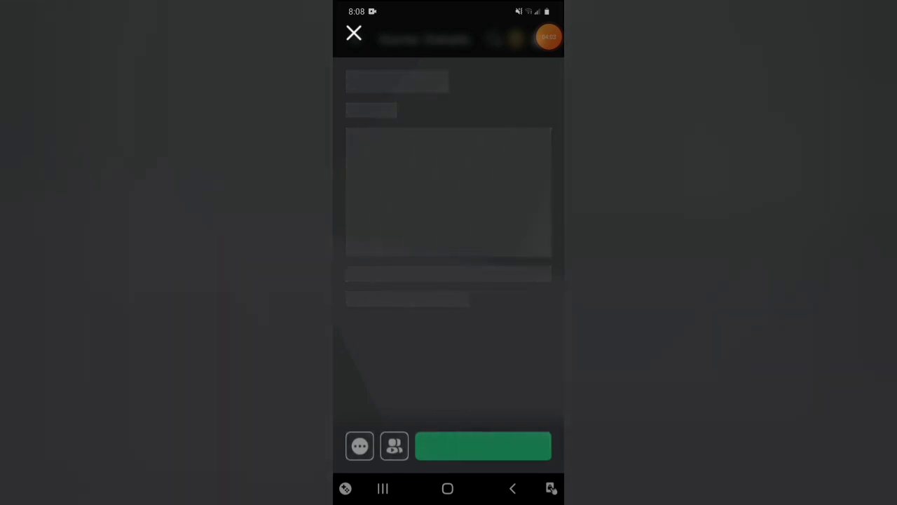
{"action": "left_click", "coordinate": [550, 37]}
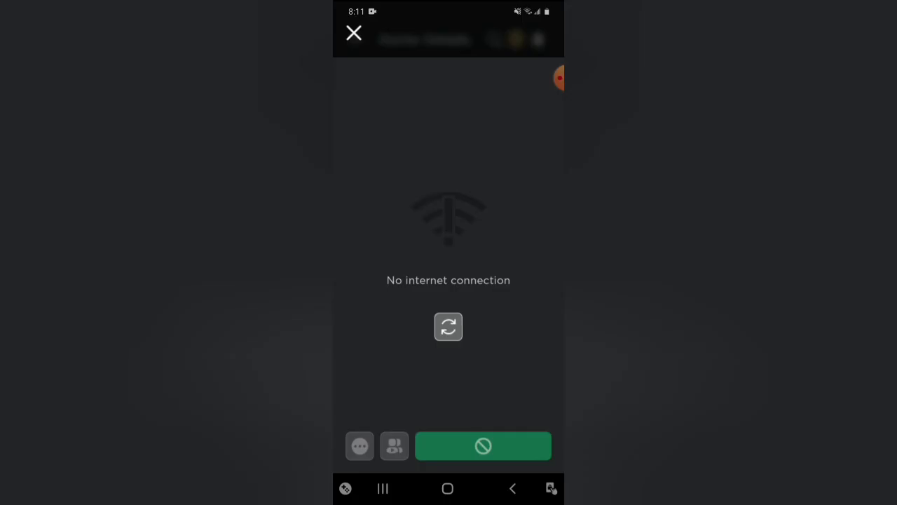
{"action": "left_click", "coordinate": [448, 327]}
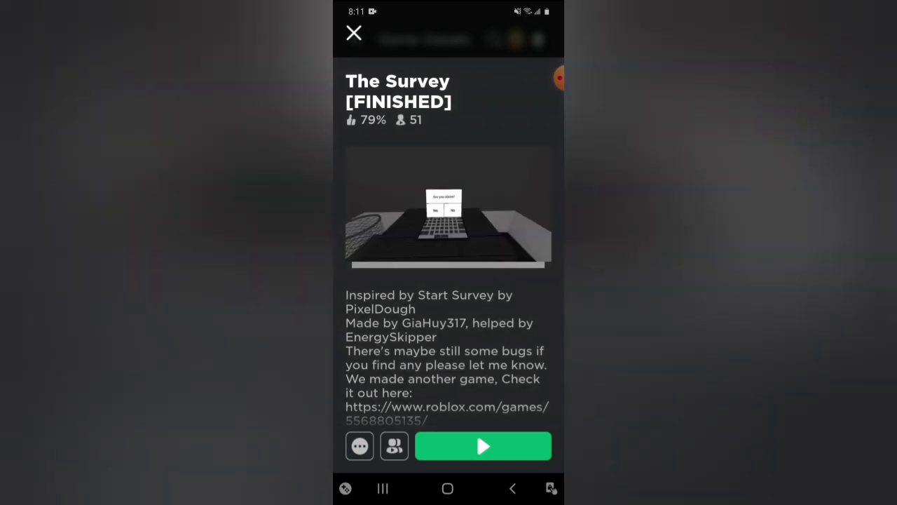
Launch The Survey [FINISHED] from its Play button so it waits for an available server.
{"action": "left_click", "coordinate": [558, 77]}
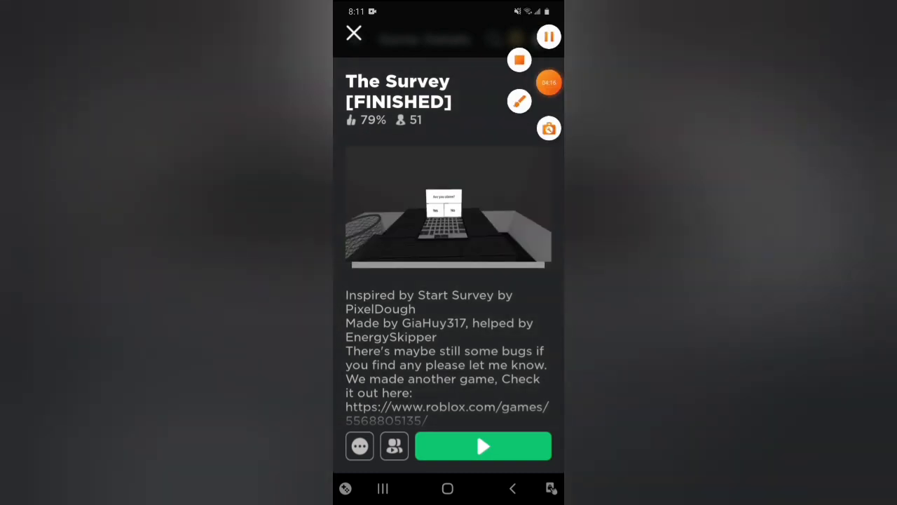
{"action": "left_click", "coordinate": [550, 37]}
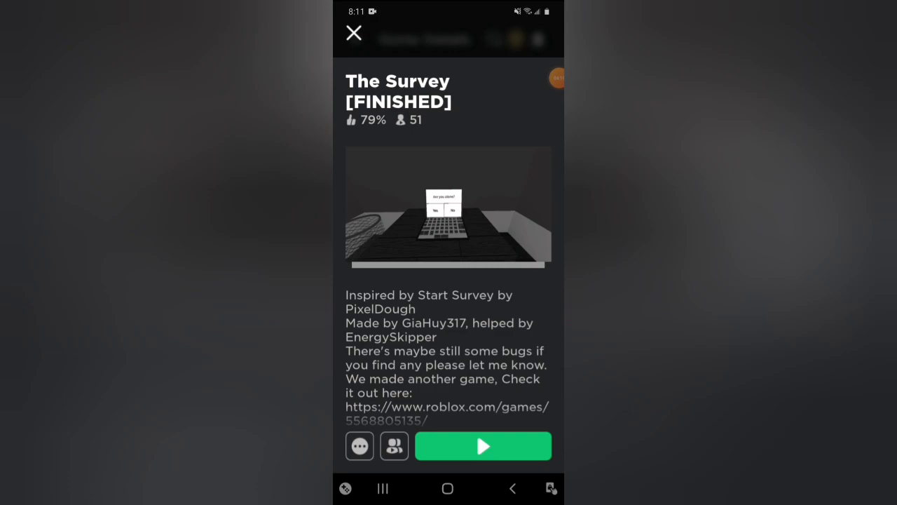
{"action": "left_click", "coordinate": [483, 446]}
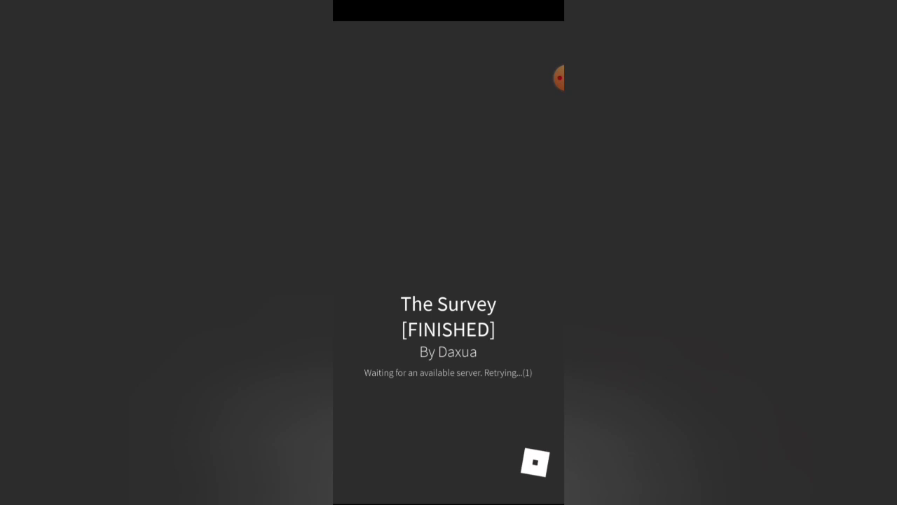